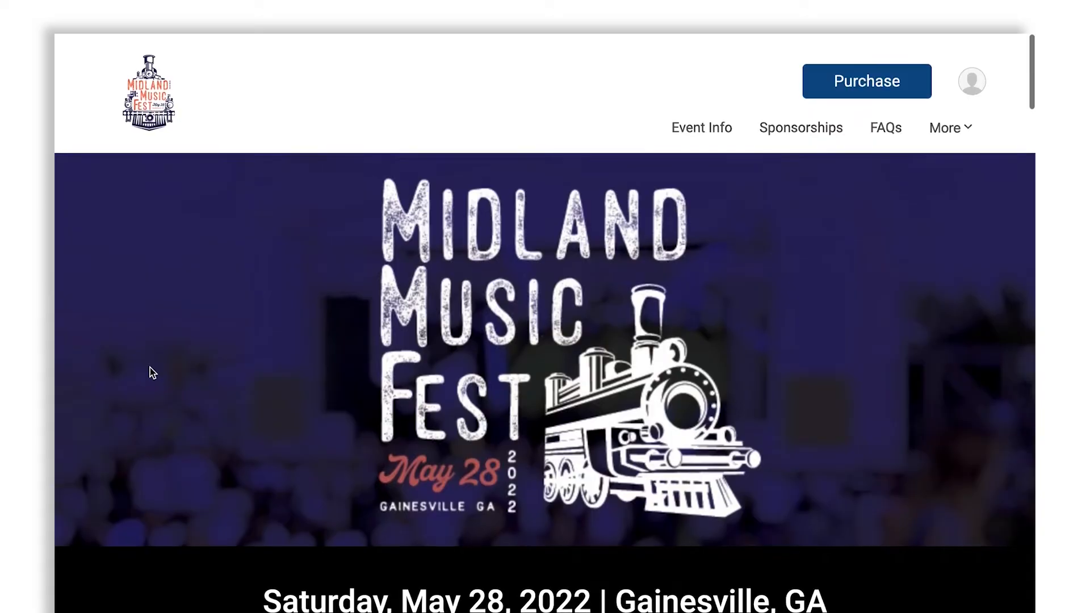
Start buying festival tickets and answer the years-attended signup question.
scroll(down, 3)
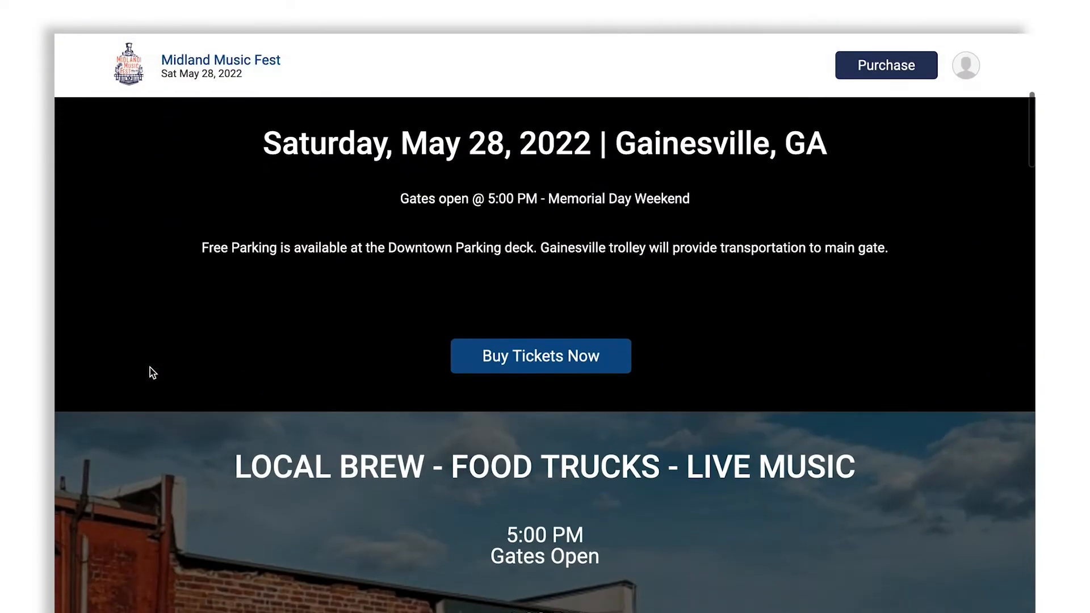
mouse_move(563, 373)
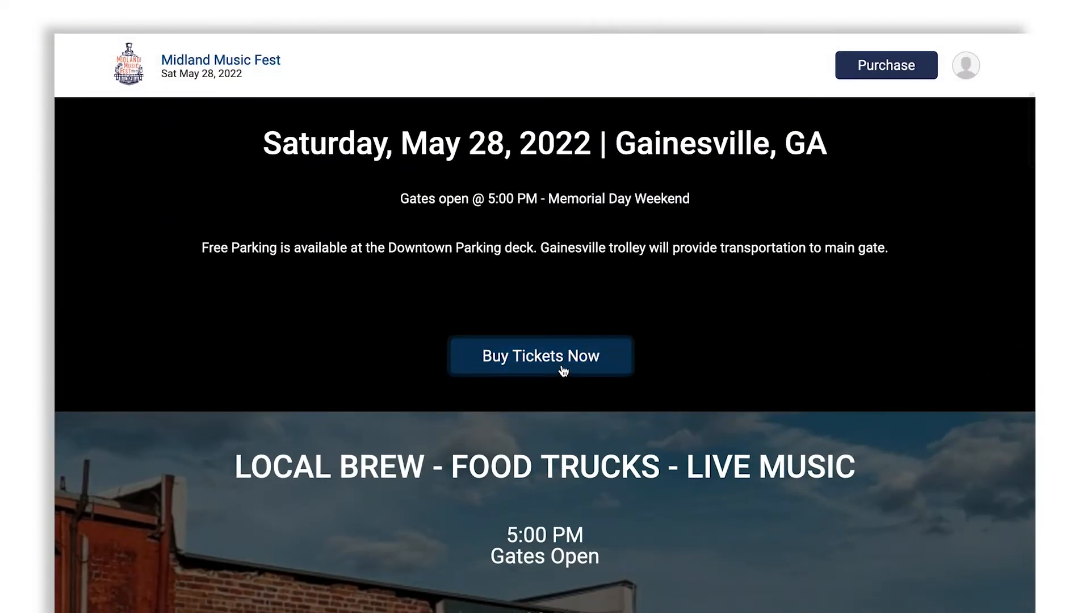
click(541, 355)
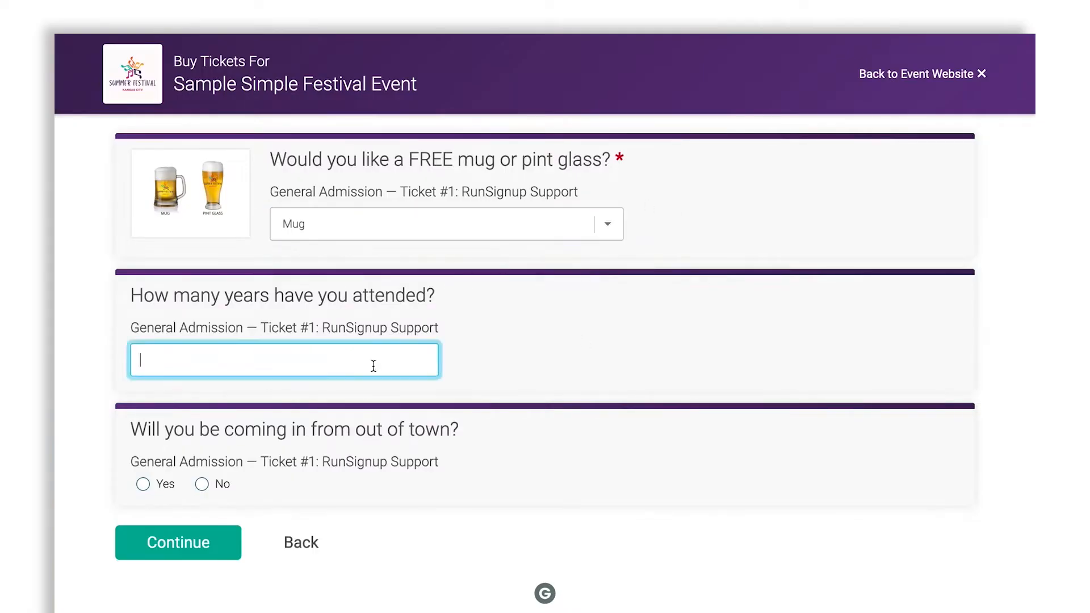
click(202, 483)
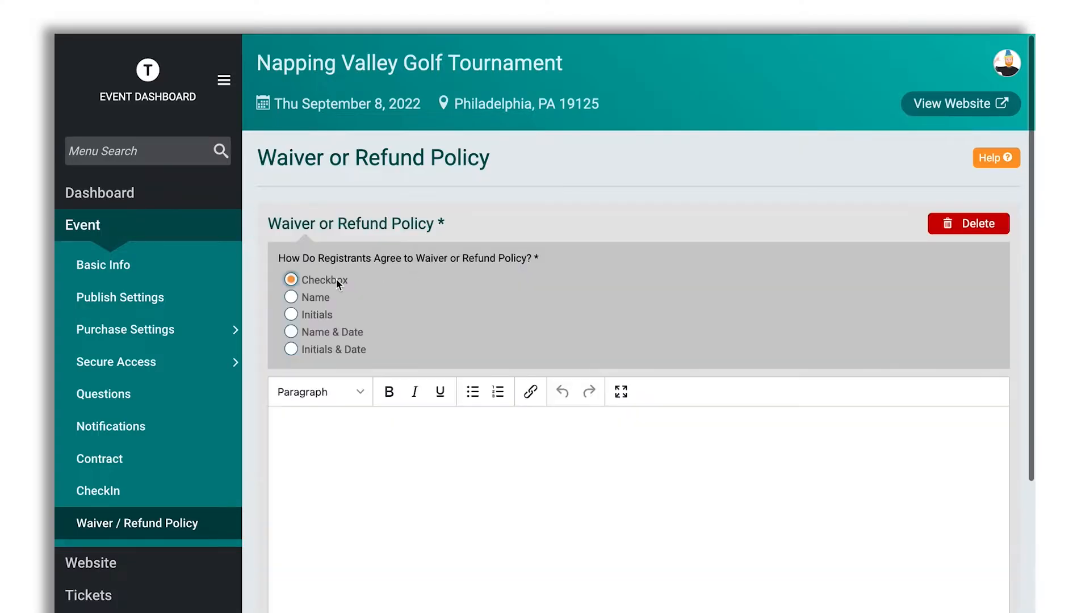
Enter waiver text 'This is the waiver or refund policy.' and browse the store and gallery.
text(This is the waiver or refund policy.)
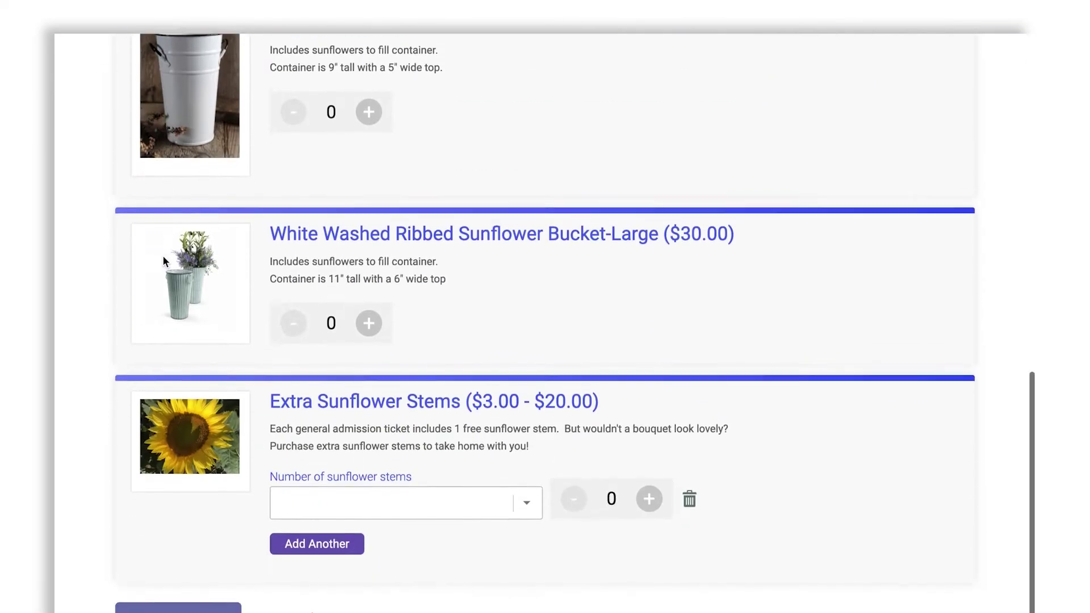
scroll(up, 3)
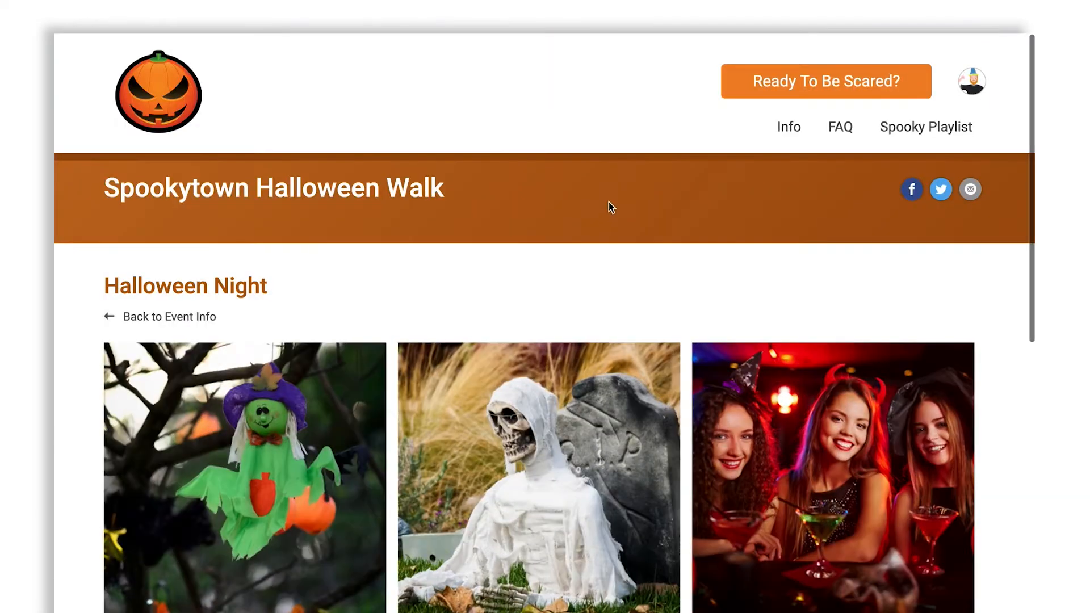
scroll(down, 3)
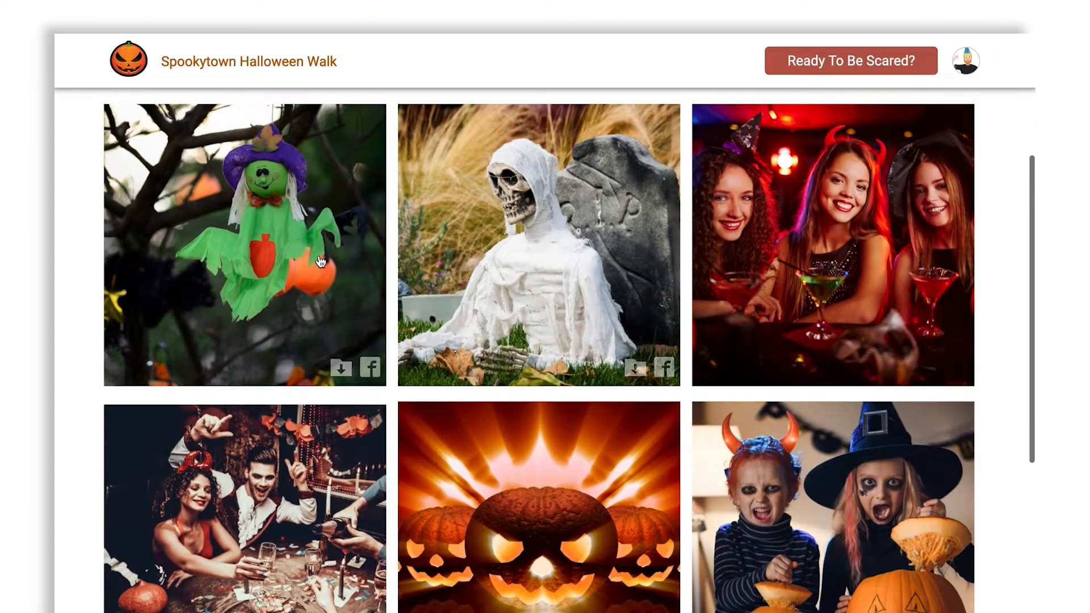
click(850, 61)
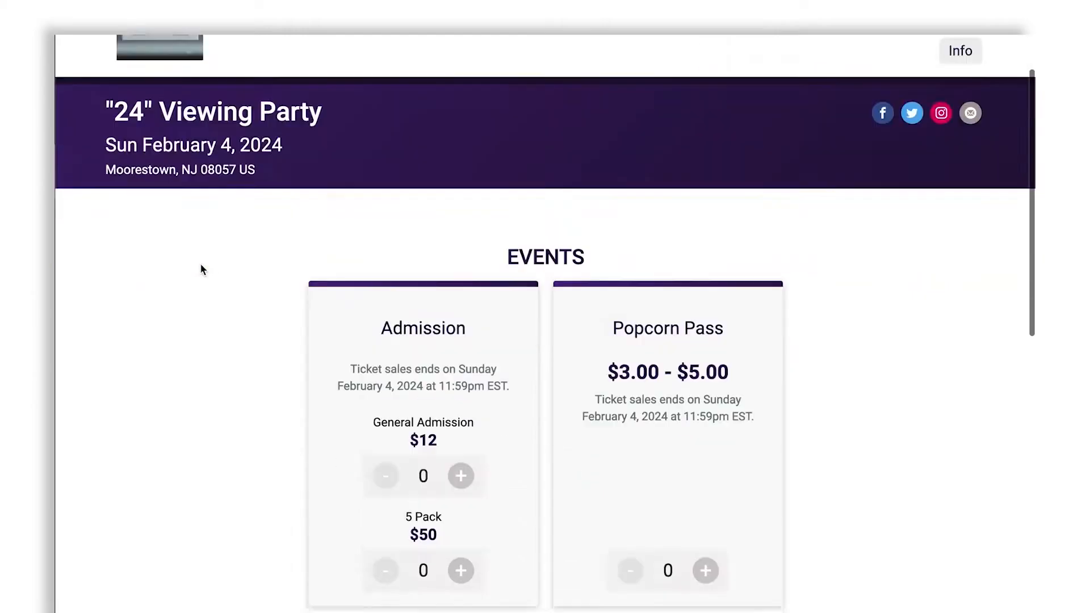